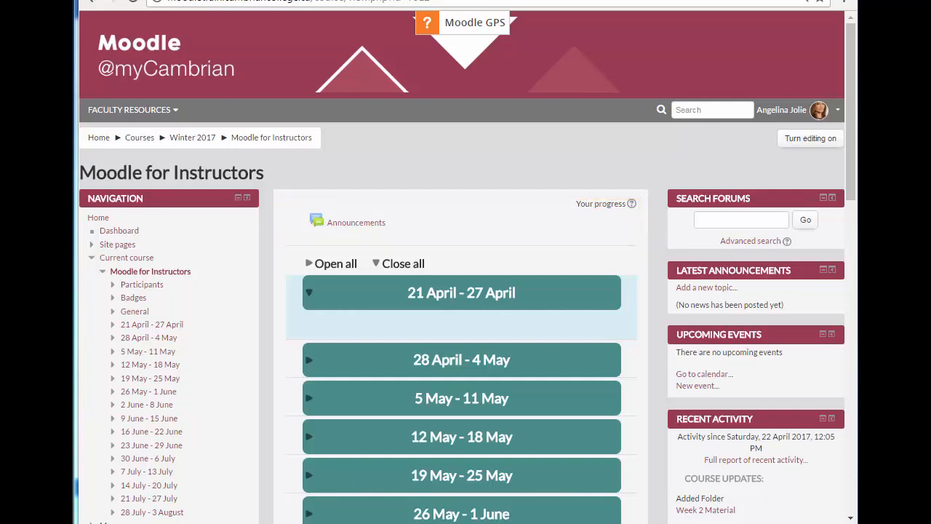
mouse_move(366, 515)
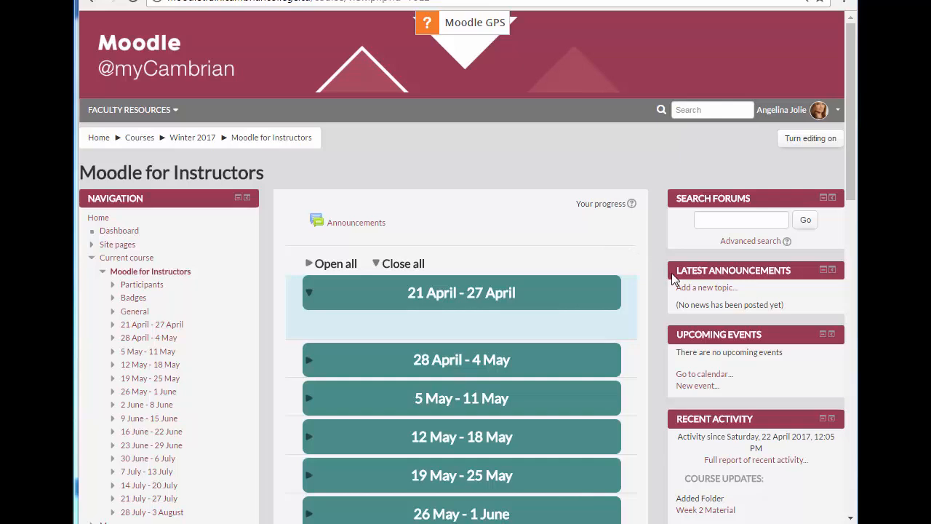
mouse_move(675, 283)
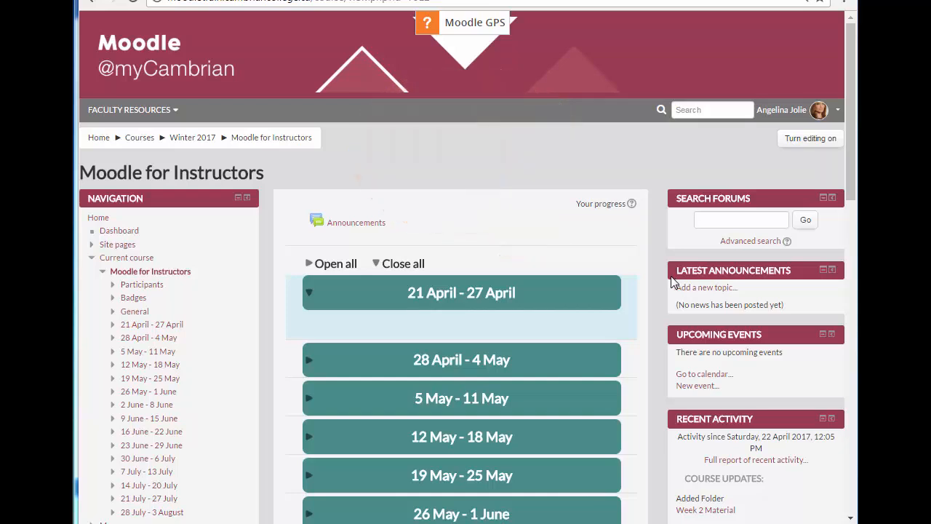
mouse_move(356, 222)
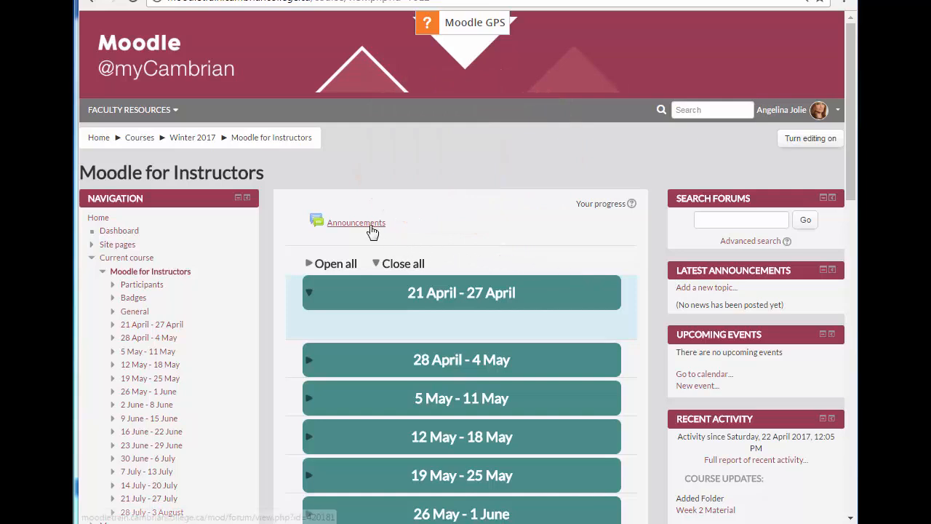
Step: Draft a new Announcements topic with subject 'Welcome!' and message 'Welcome class!'
click(355, 222)
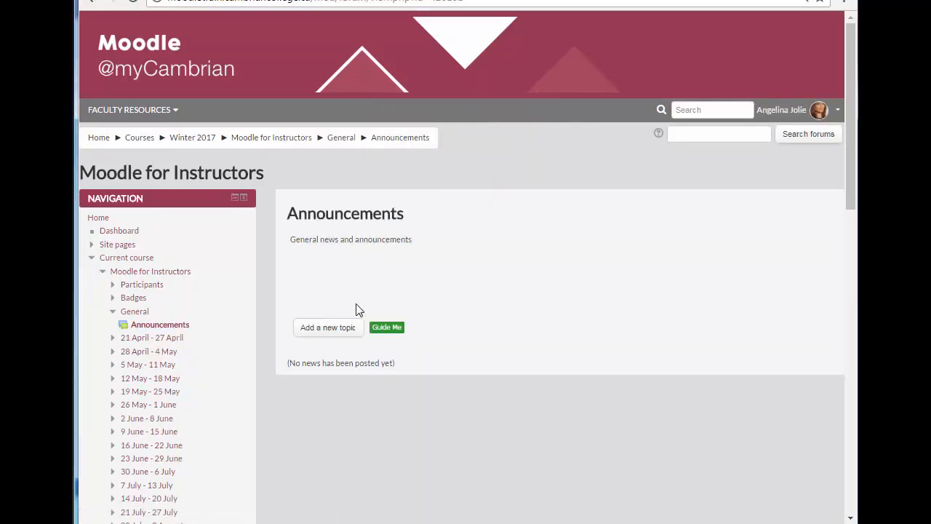
click(328, 327)
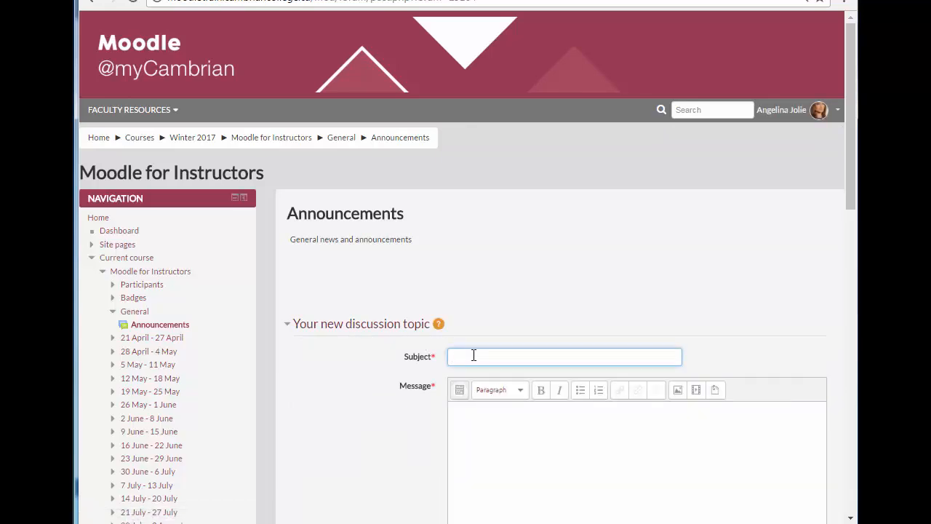
text(Welcome!)
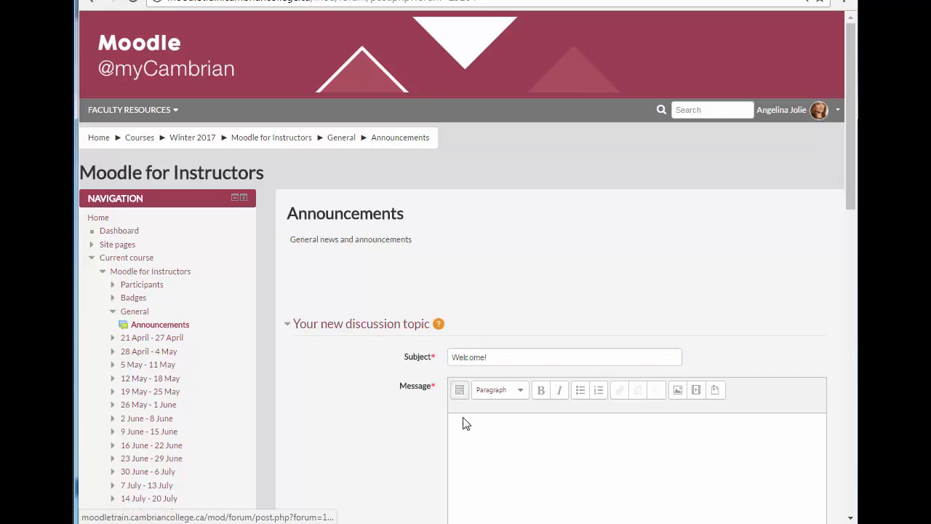
text(Welcome!)
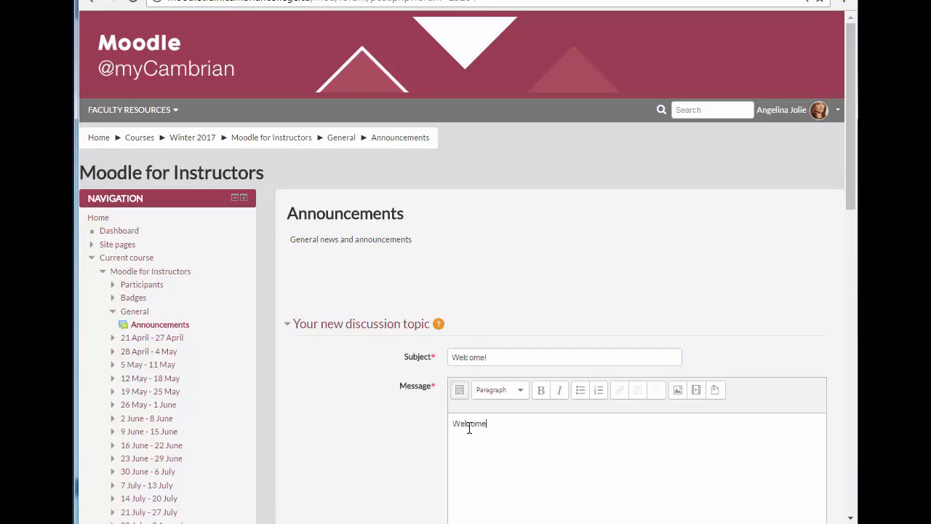
text(class!)
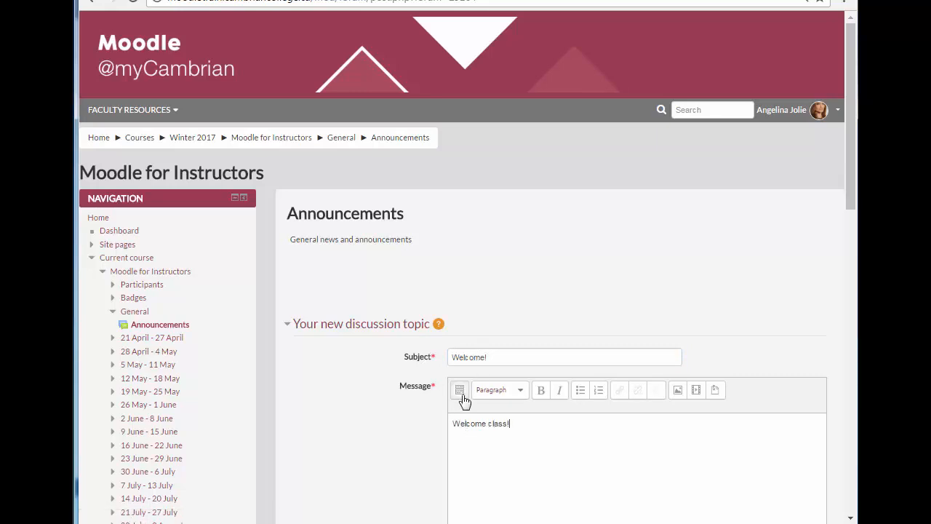
Step: Show all message editor toolbar rows and scroll down the topic form
click(459, 390)
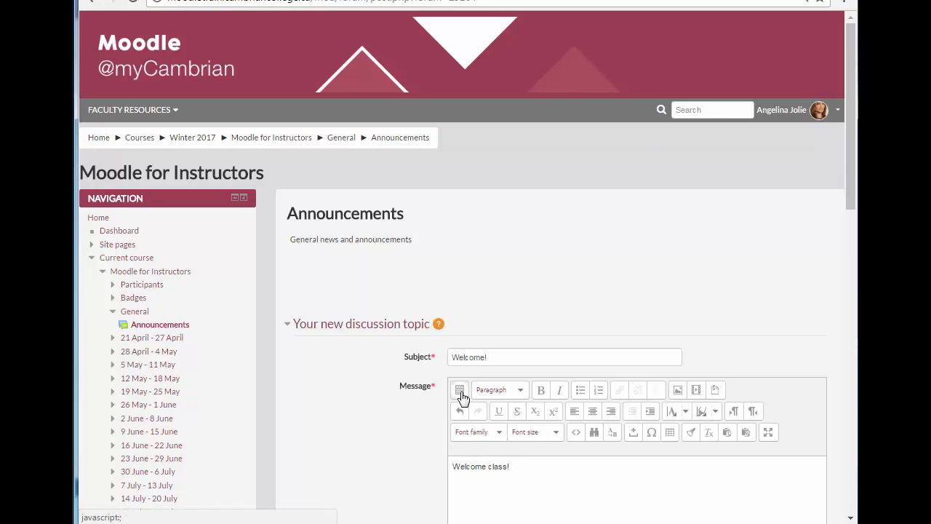
scroll(down, 3)
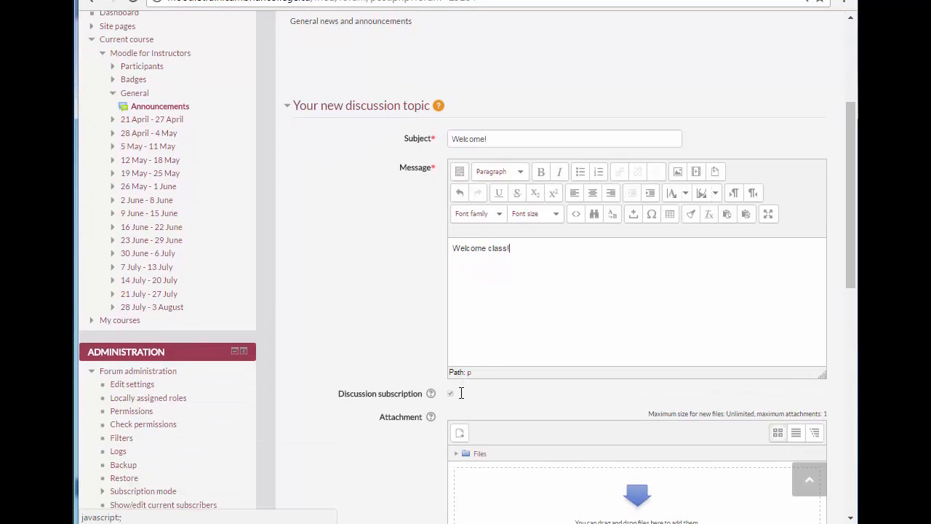
scroll(down, 3)
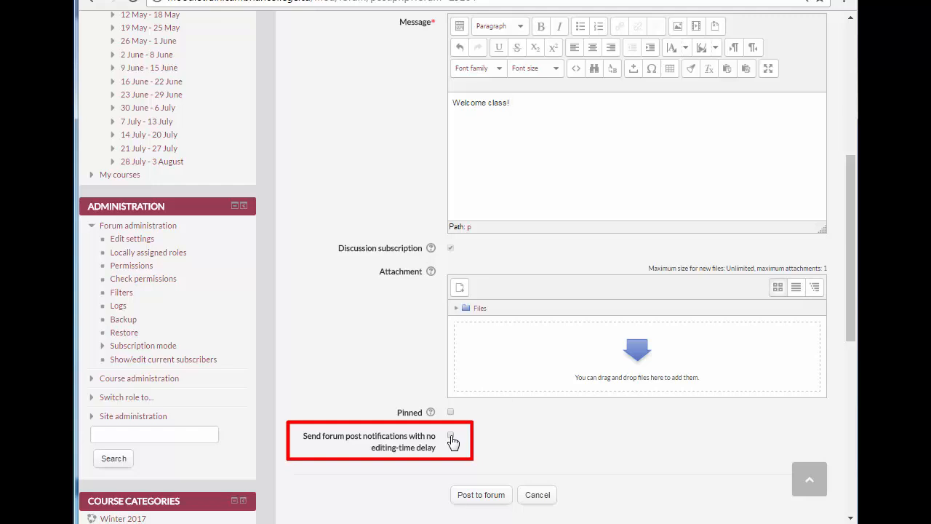
Step: Enable sending notifications with no editing-time delay, checking the Pinned help explanation
click(451, 437)
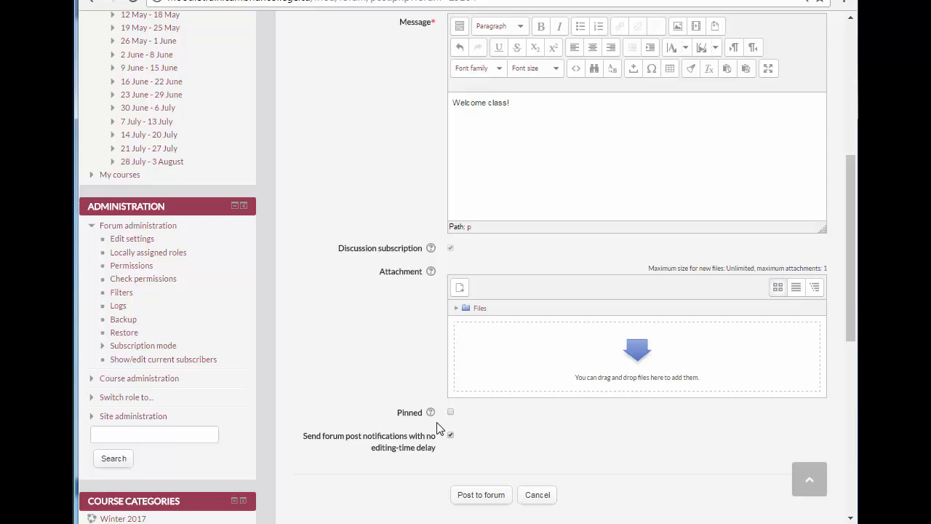
click(430, 413)
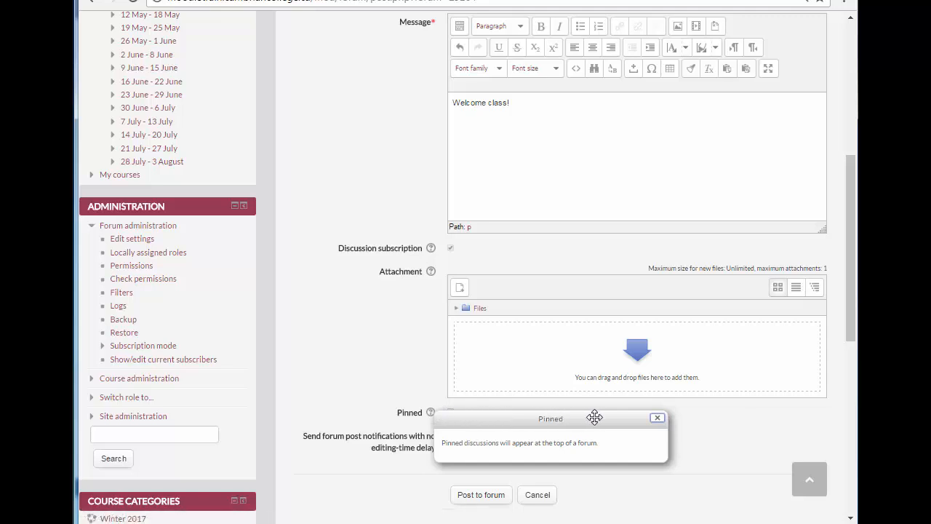
click(658, 417)
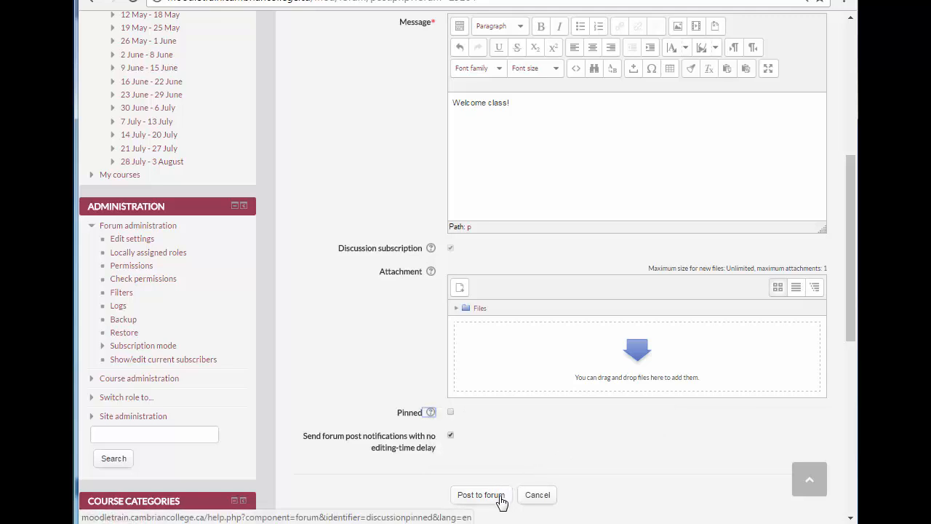
Step: Post the Welcome! topic and return to the Moodle for Instructors course page
click(480, 494)
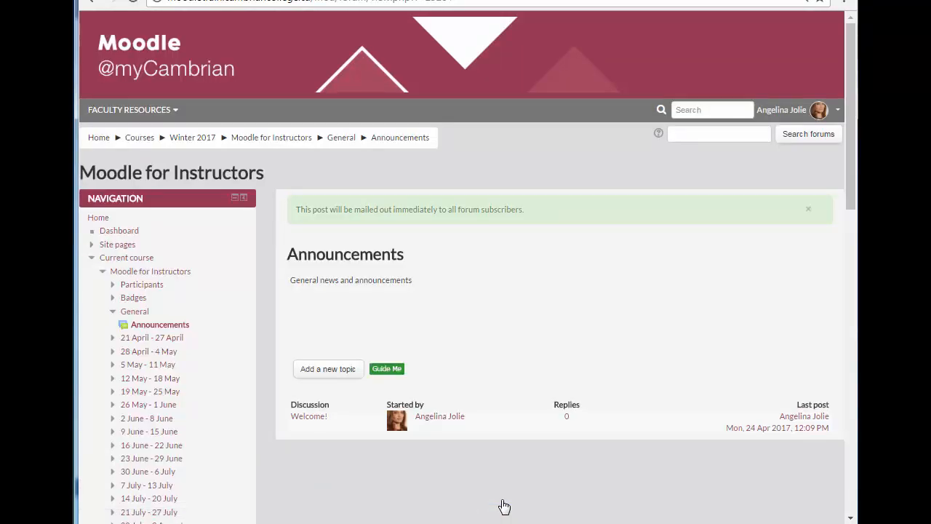
mouse_move(463, 292)
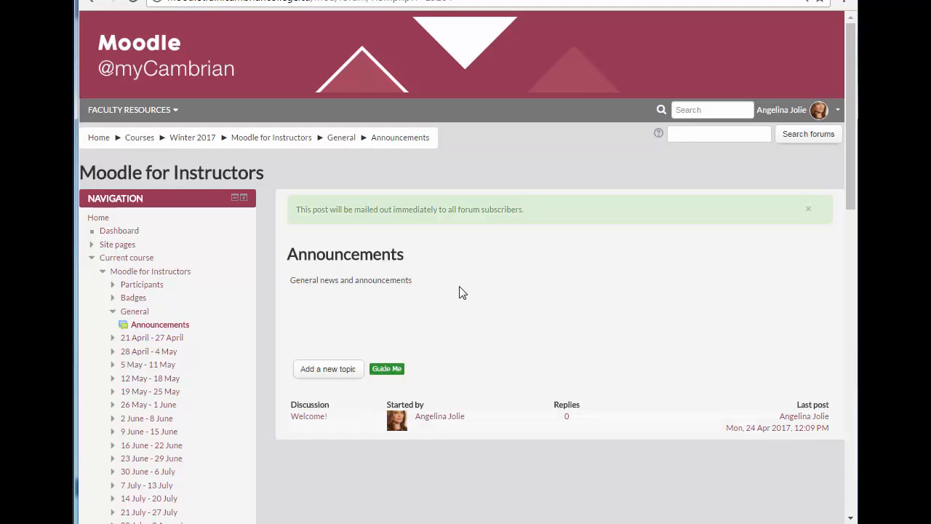
mouse_move(442, 223)
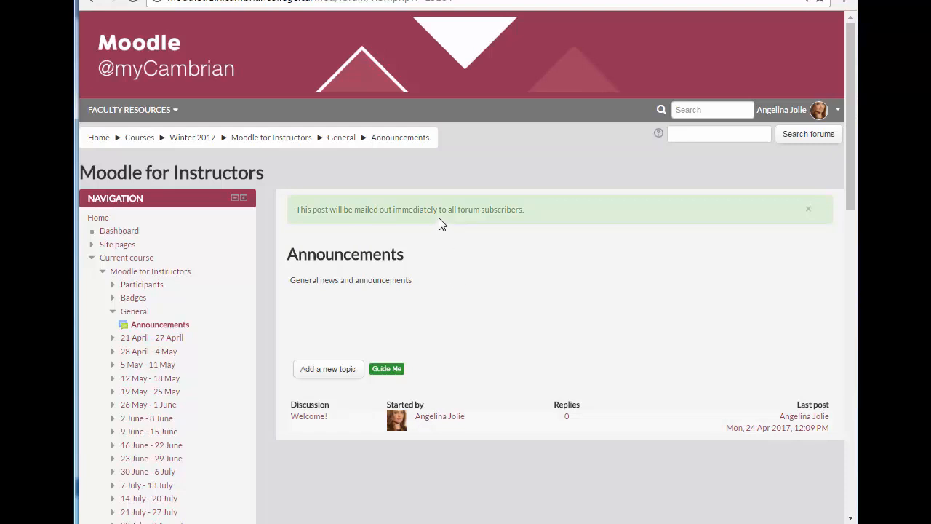
mouse_move(317, 153)
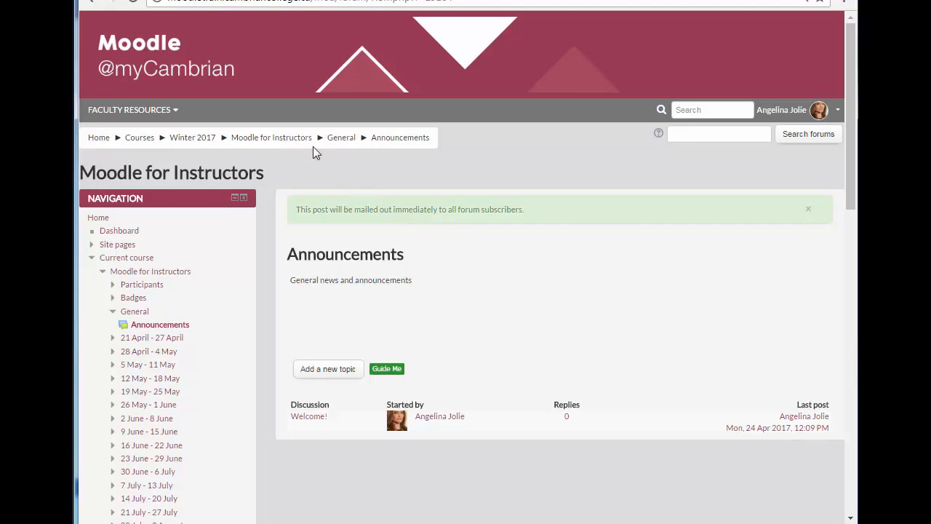
click(271, 137)
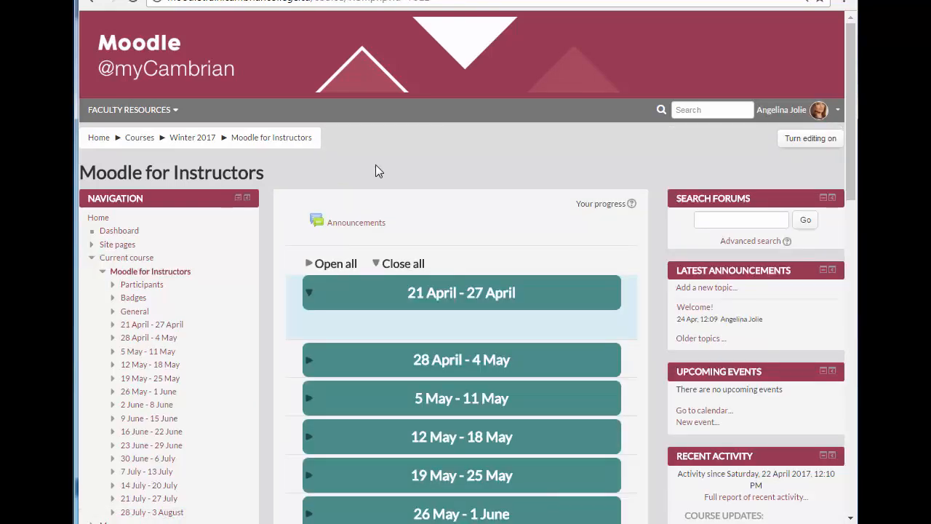